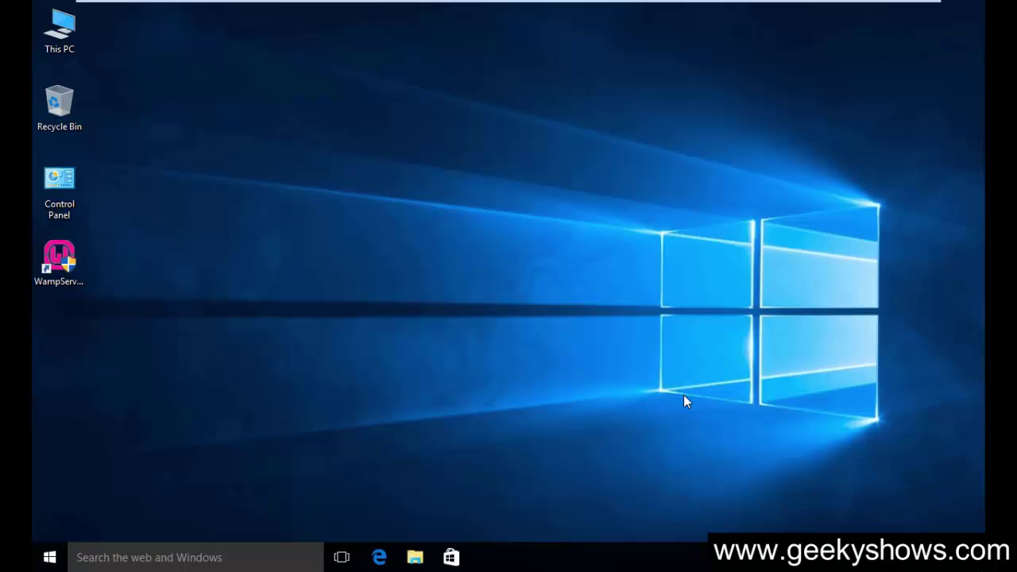
mouse_move(576, 411)
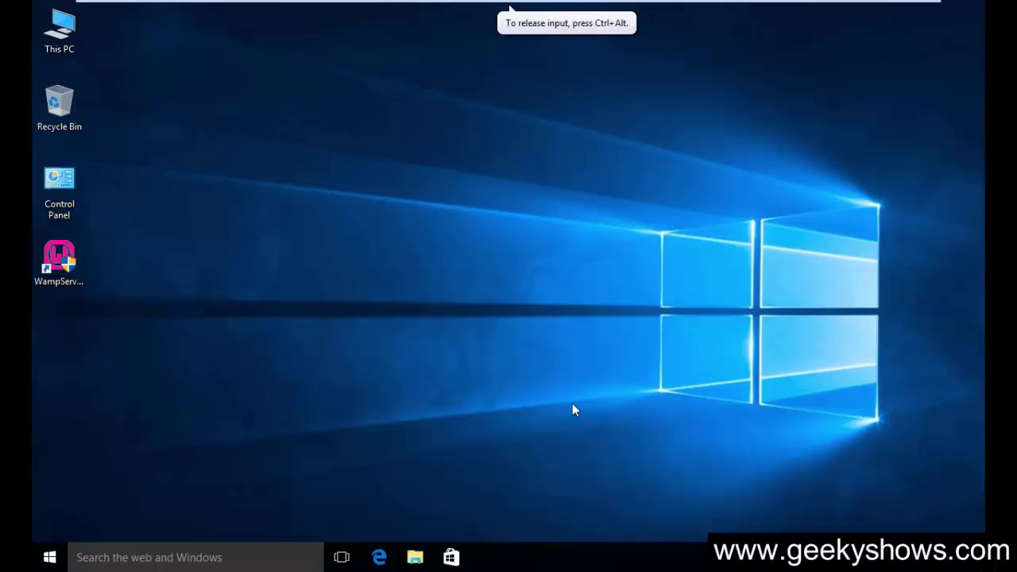
mouse_move(722, 470)
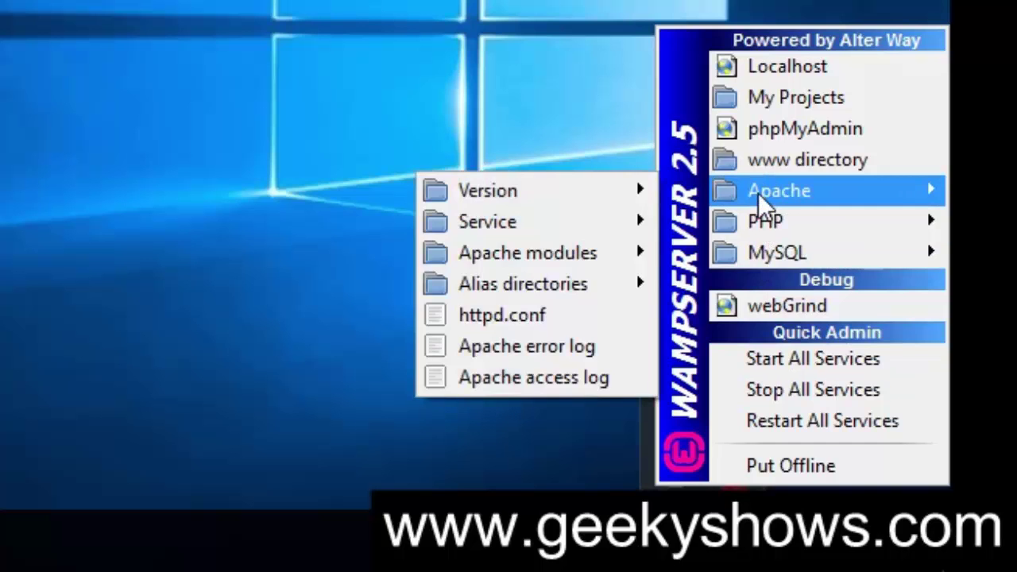
mouse_move(502, 315)
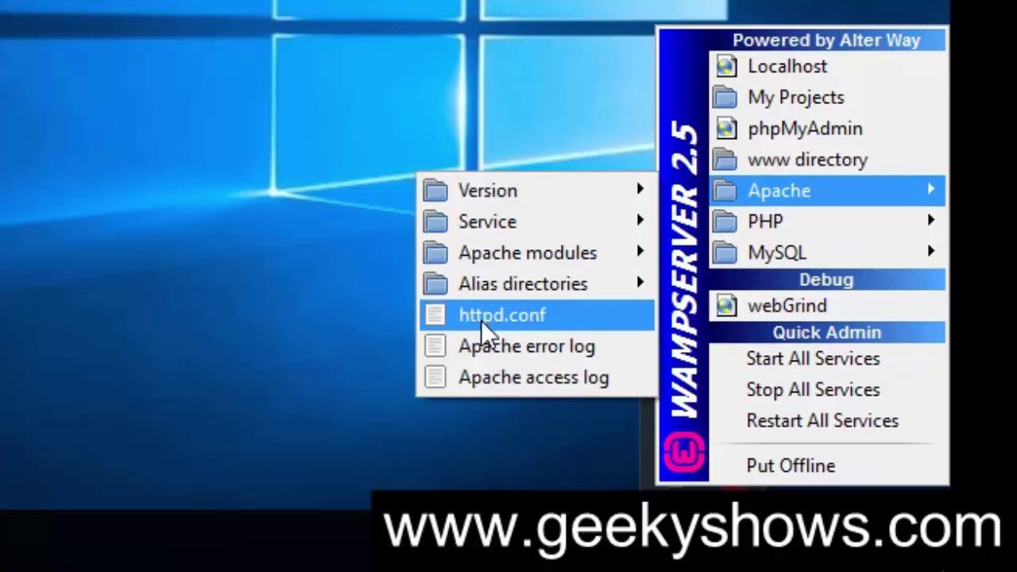
mouse_move(528, 329)
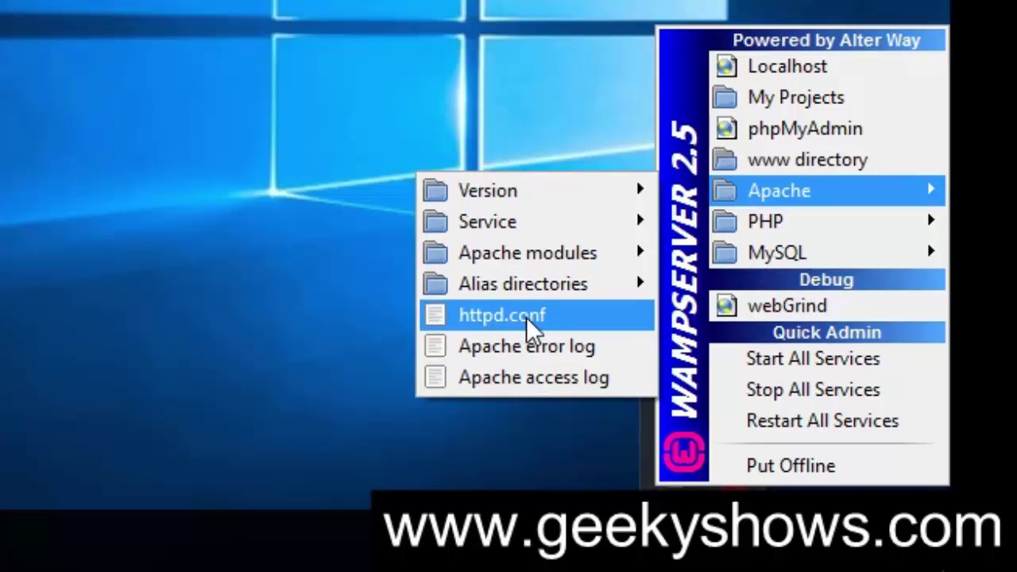
Step: Locate the first Listen directive in httpd.conf using Find for 'listen'
left_click(502, 315)
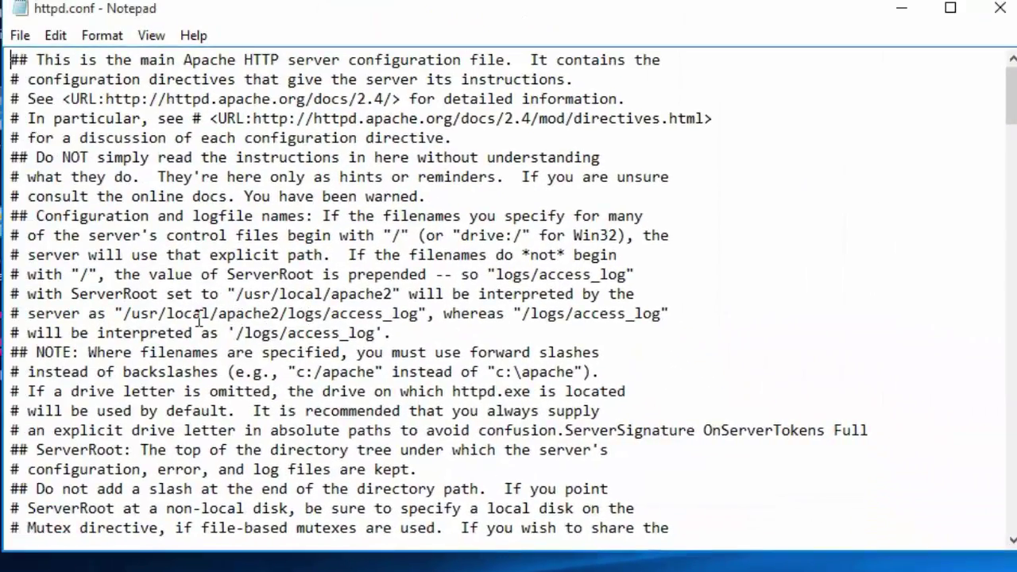
scroll("down", 3)
type("listen")
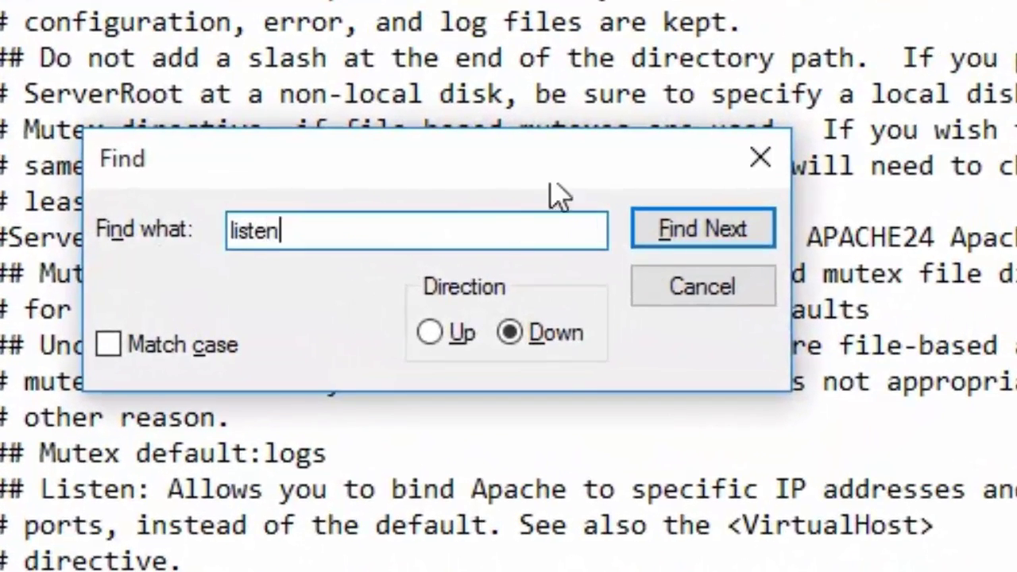
left_click(703, 229)
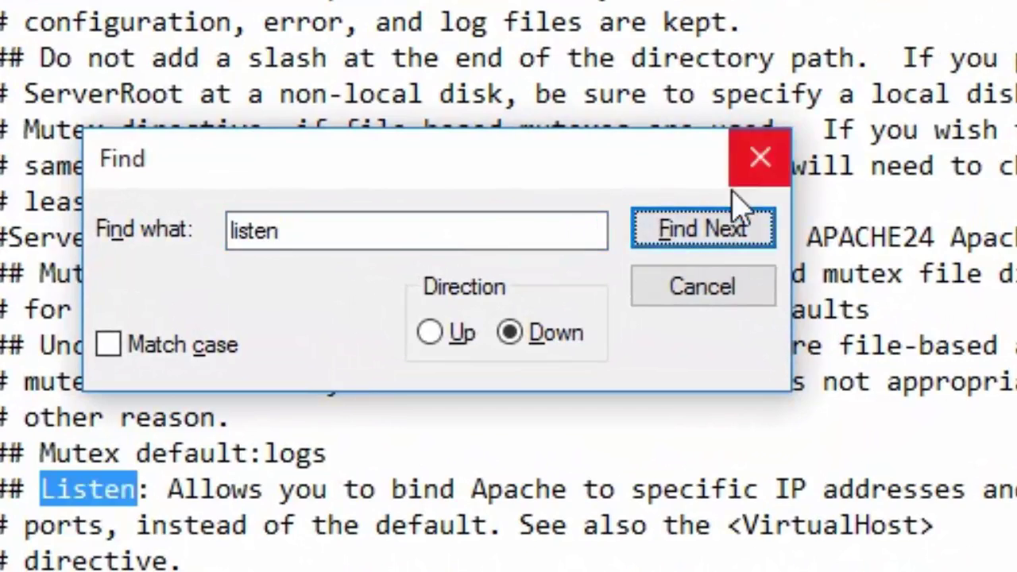
left_click(703, 229)
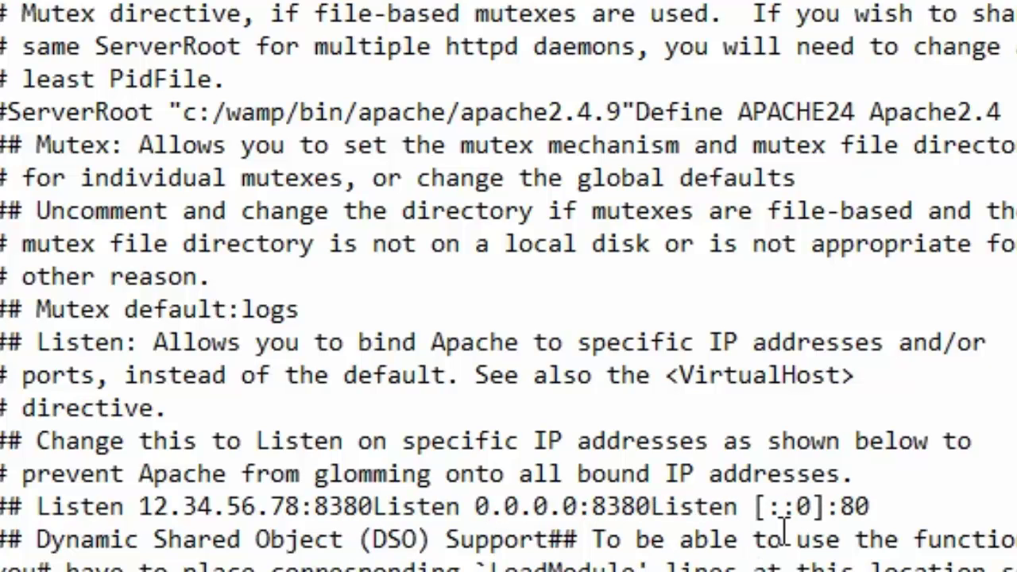
Step: Change the Listen directives from port 80 to 8380, including the IPv6 entry
type("8")
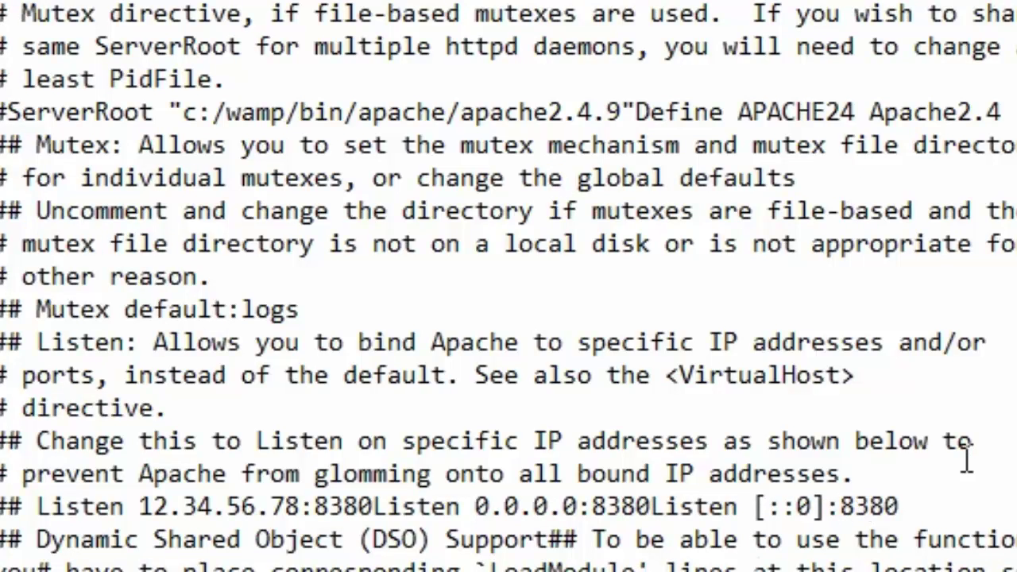
scroll("down", 3)
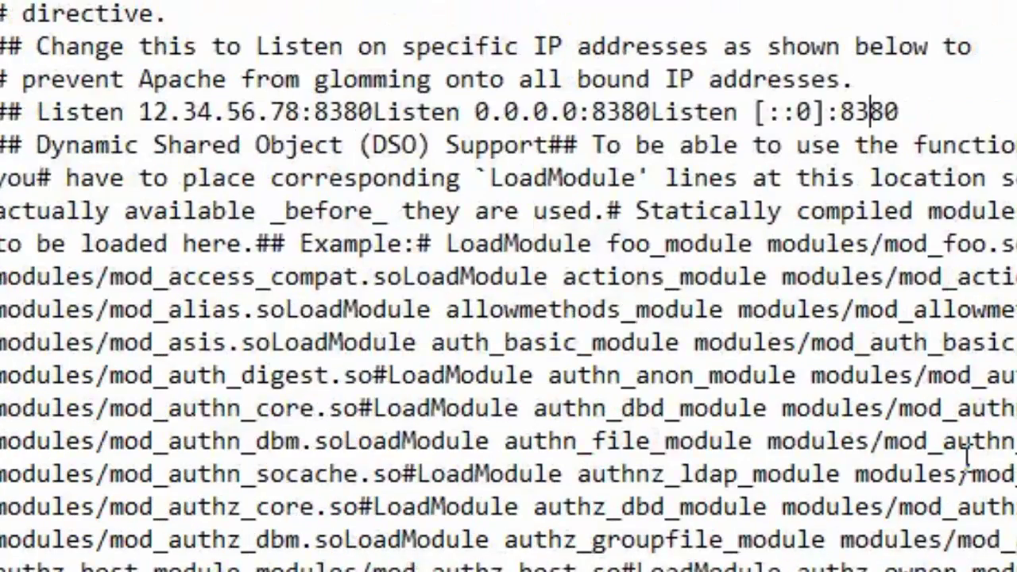
scroll("down", 3)
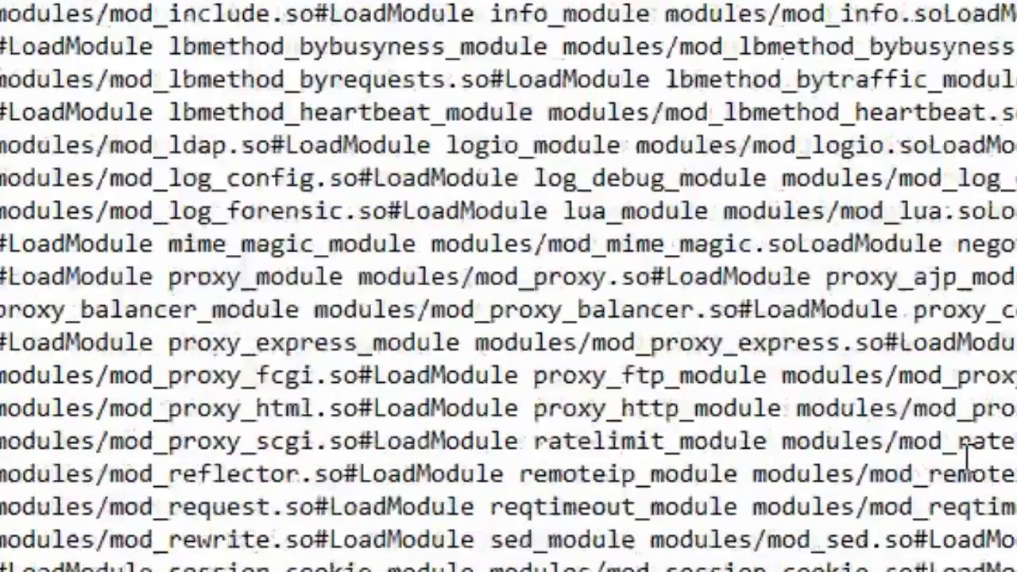
scroll("up", 3)
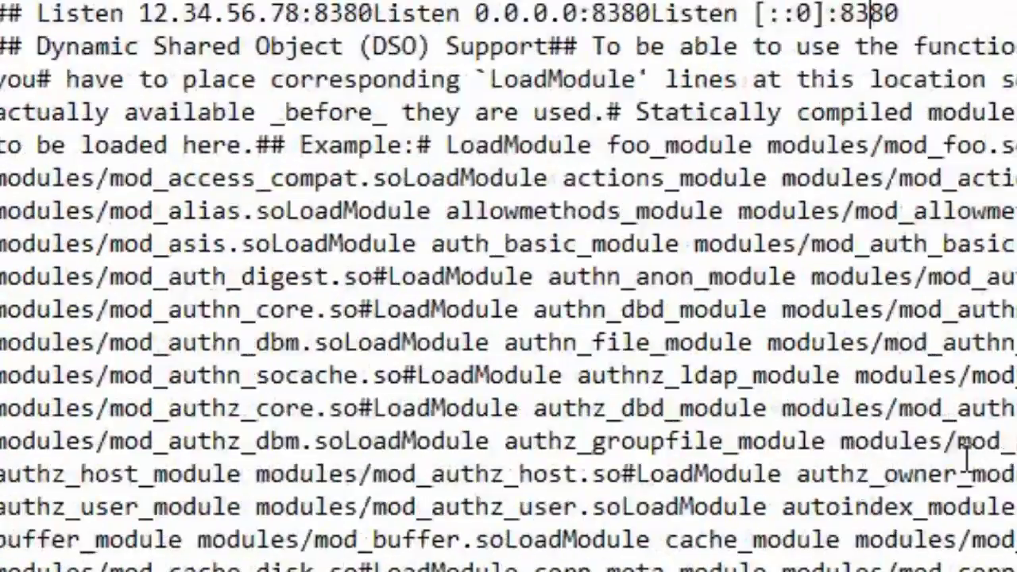
Step: Search httpd.conf for '80' and jump through the remaining port 80 occurrences
key("Ctrl+f")
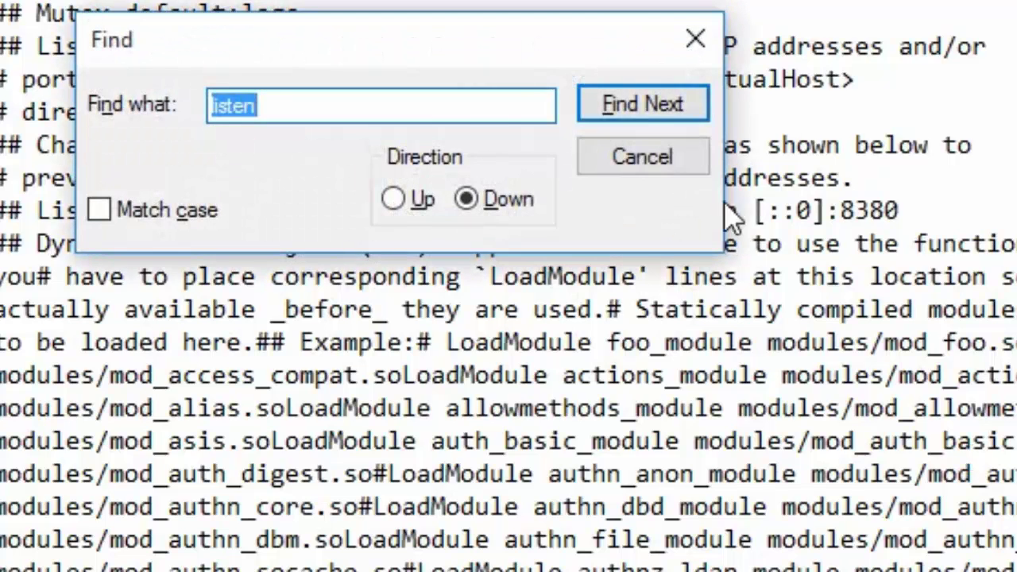
type("8")
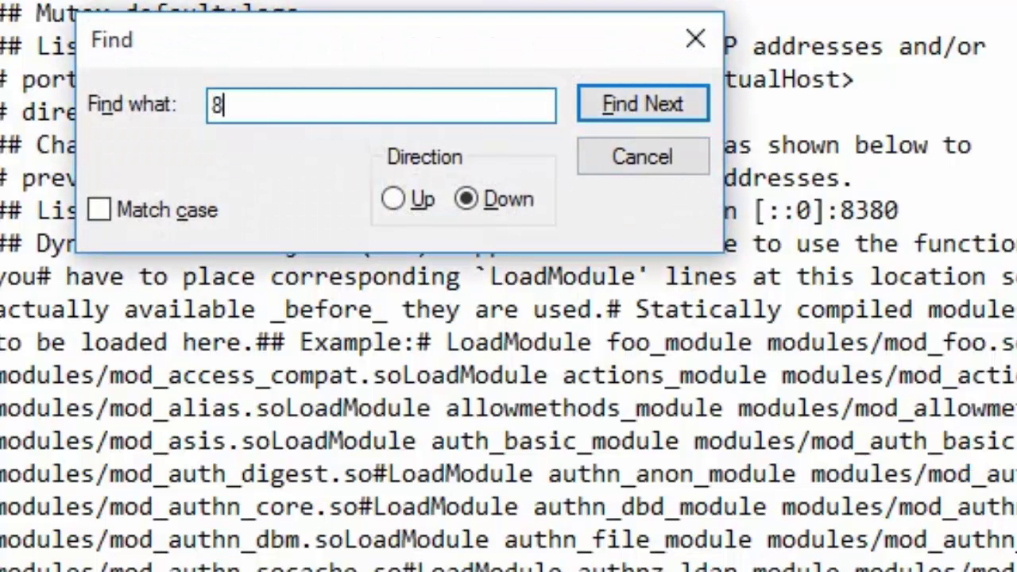
left_click(643, 103)
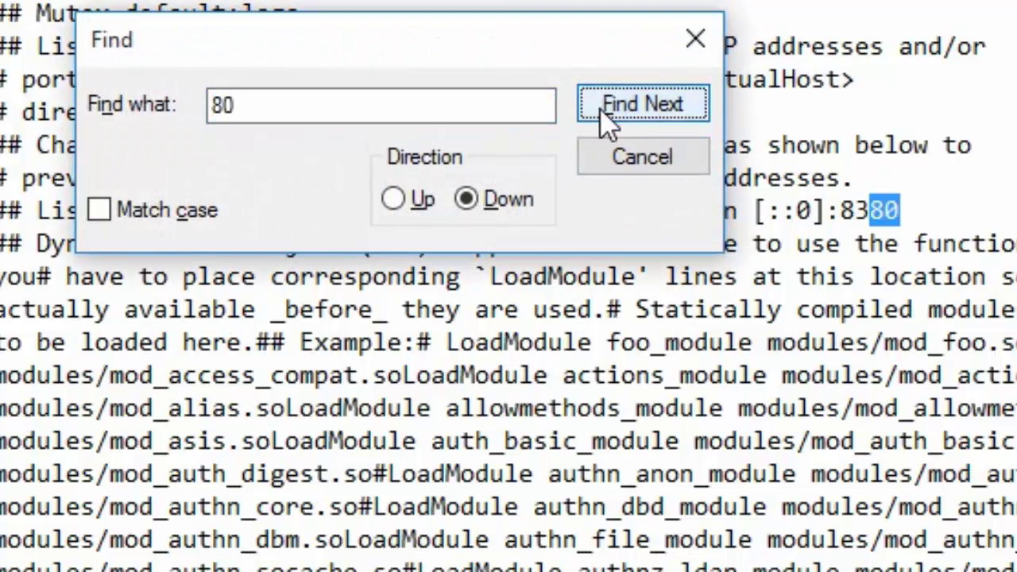
left_click(642, 104)
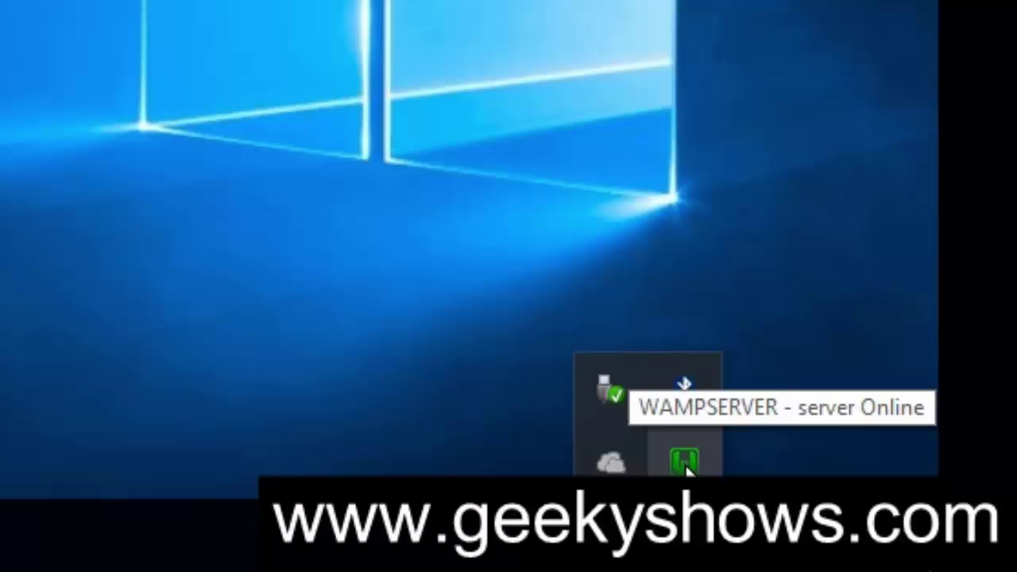
Step: Load the WampServer homepage from the tray's Localhost entry at localhost:8380
left_click(685, 458)
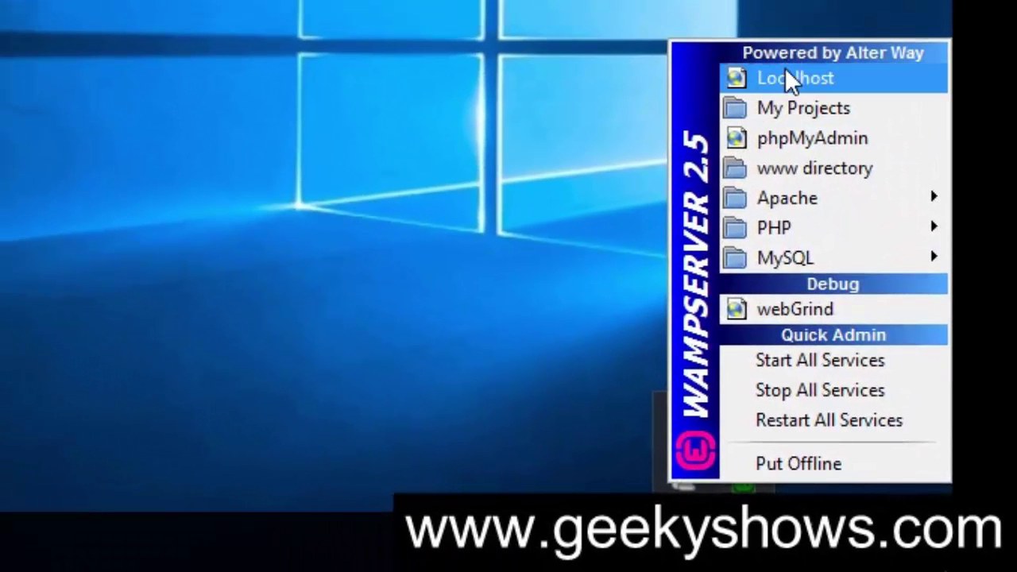
left_click(795, 78)
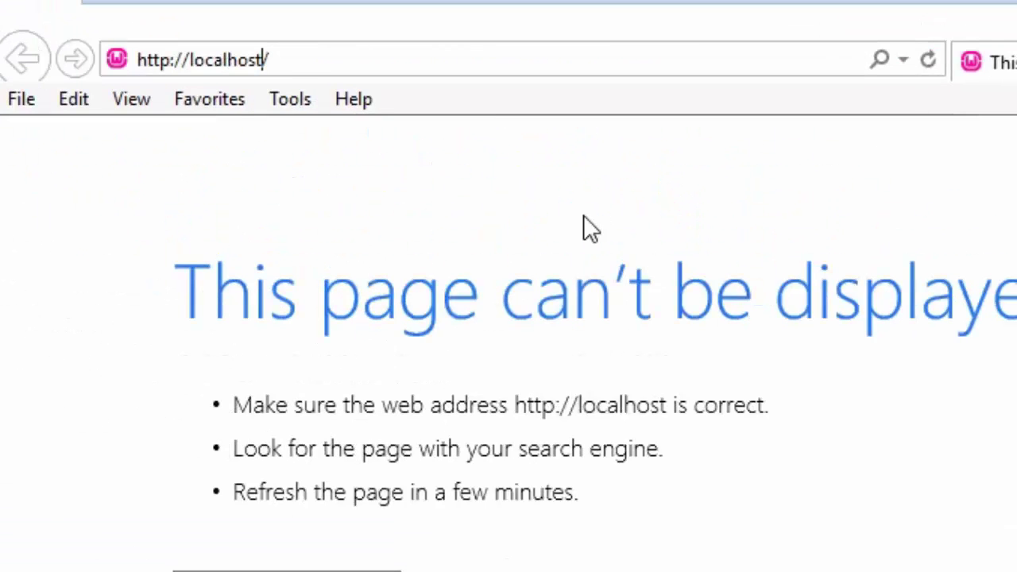
type(":")
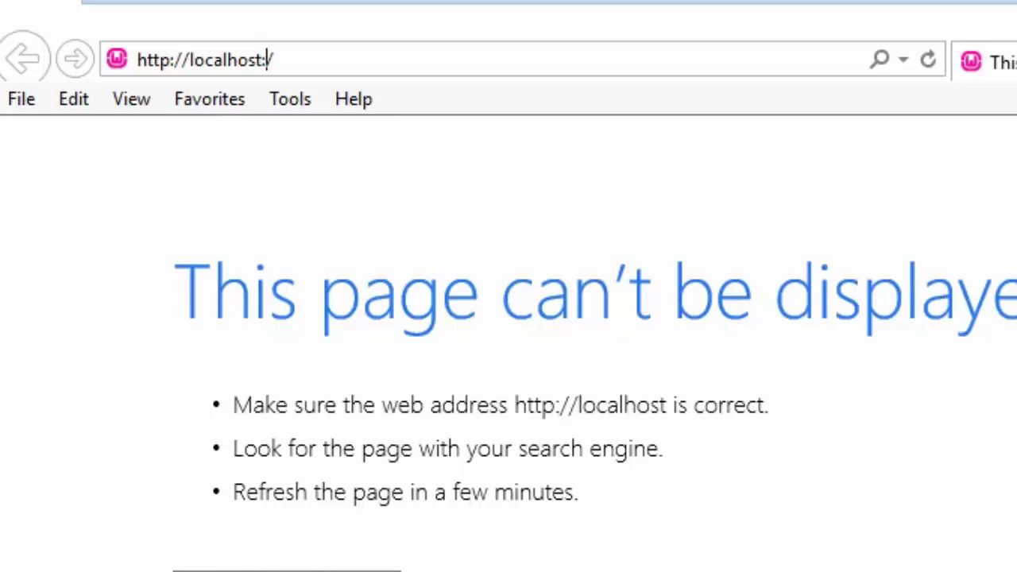
left_click(207, 59)
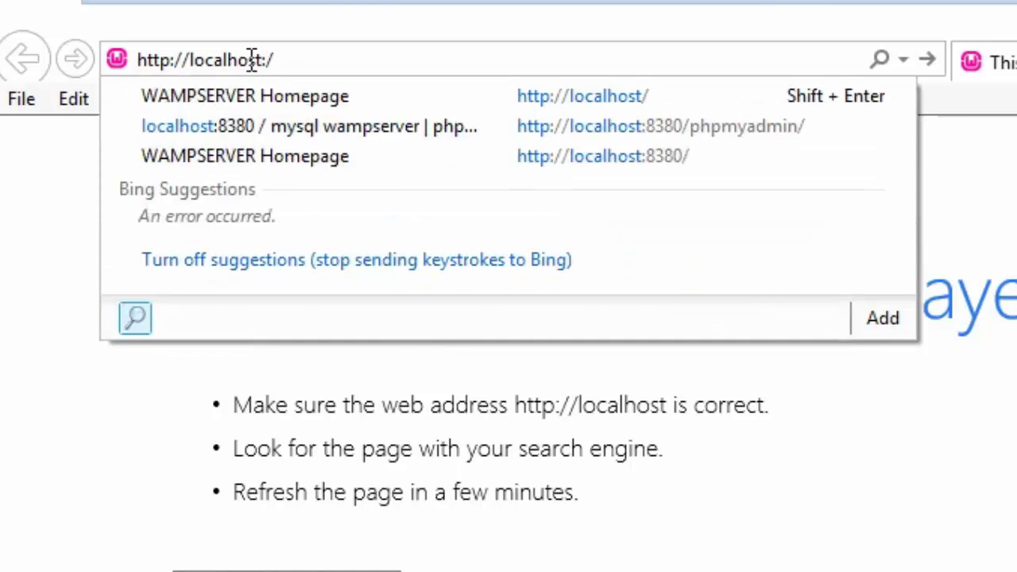
mouse_move(362, 55)
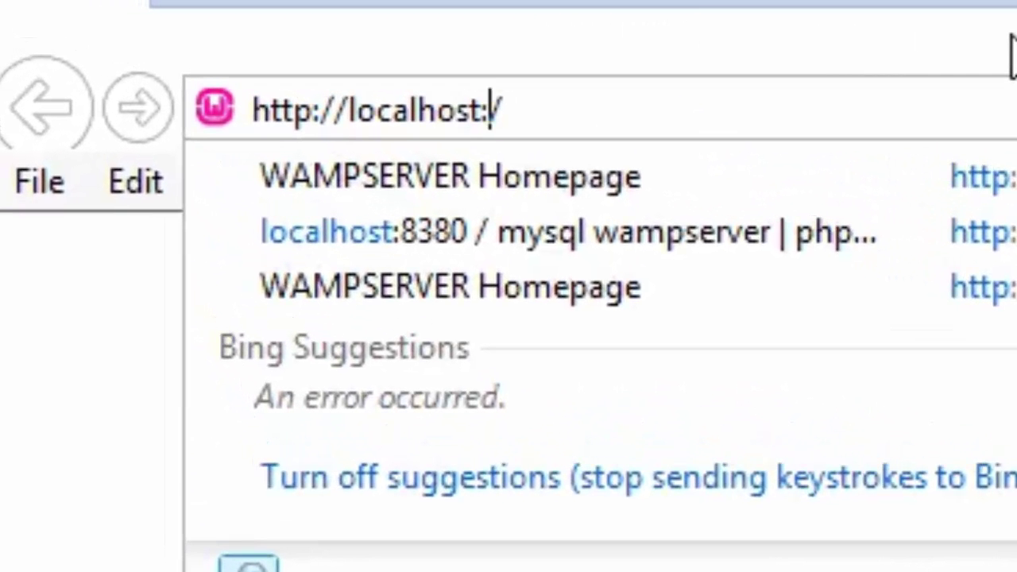
type("8390")
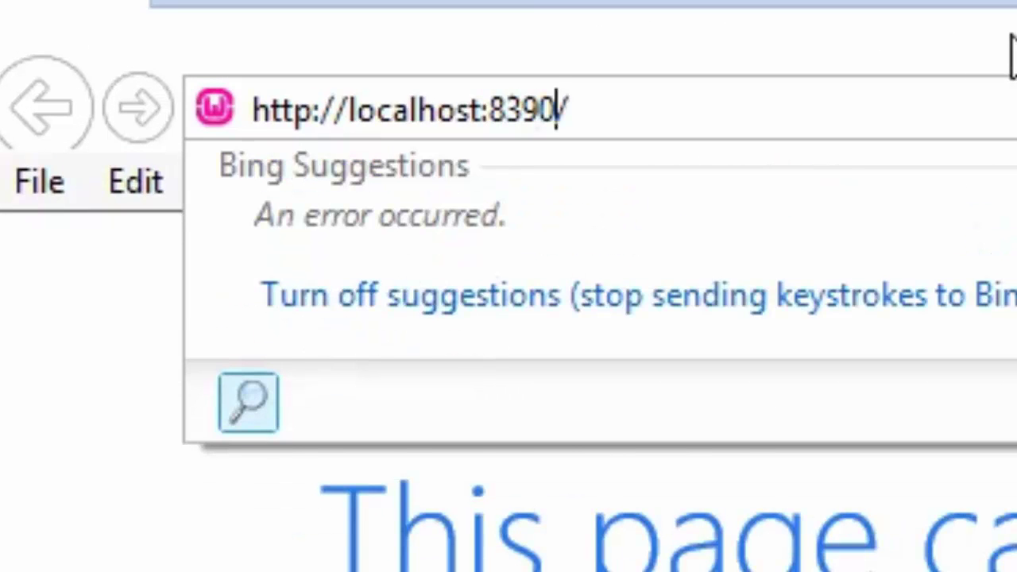
key("BackSpace")
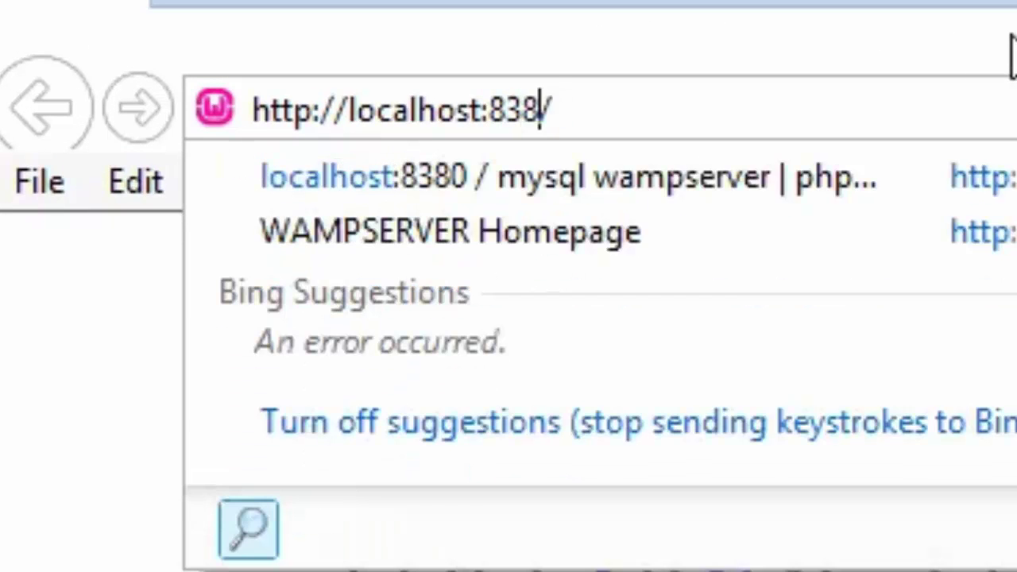
type("0")
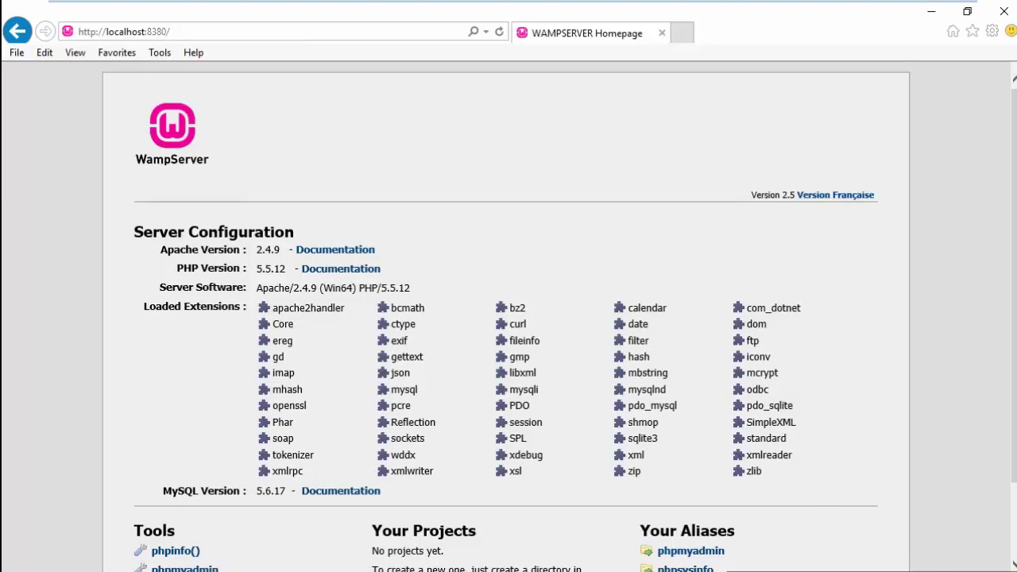
Step: Launch phpMyAdmin from the tray menu and edit its address toward localhost:8380
left_click(887, 545)
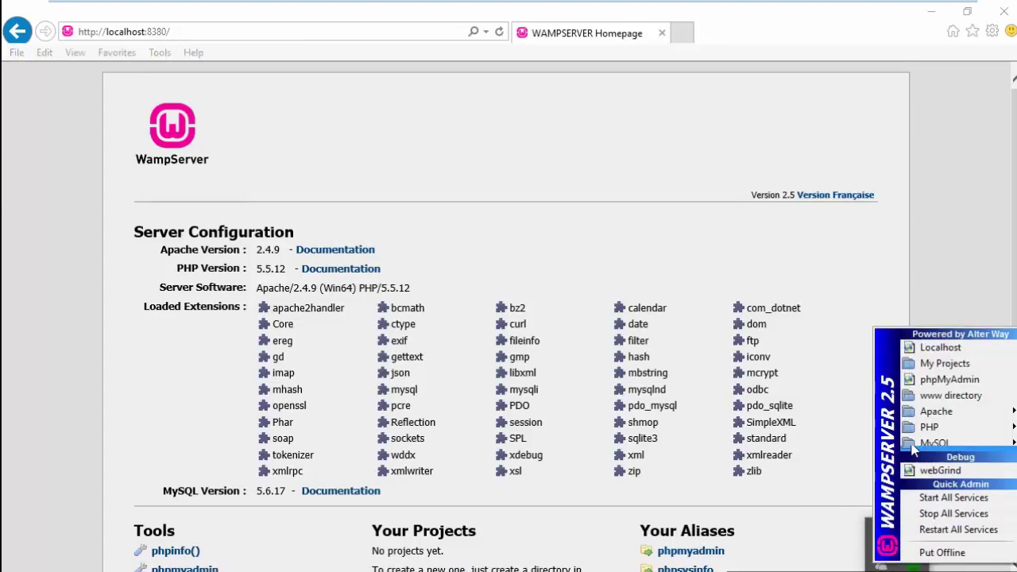
left_click(318, 135)
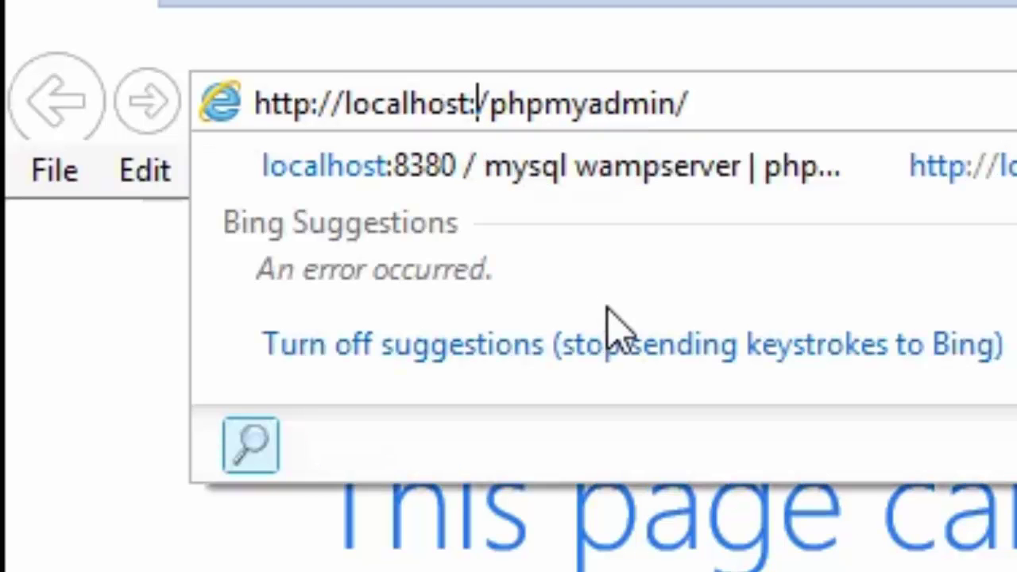
type("9")
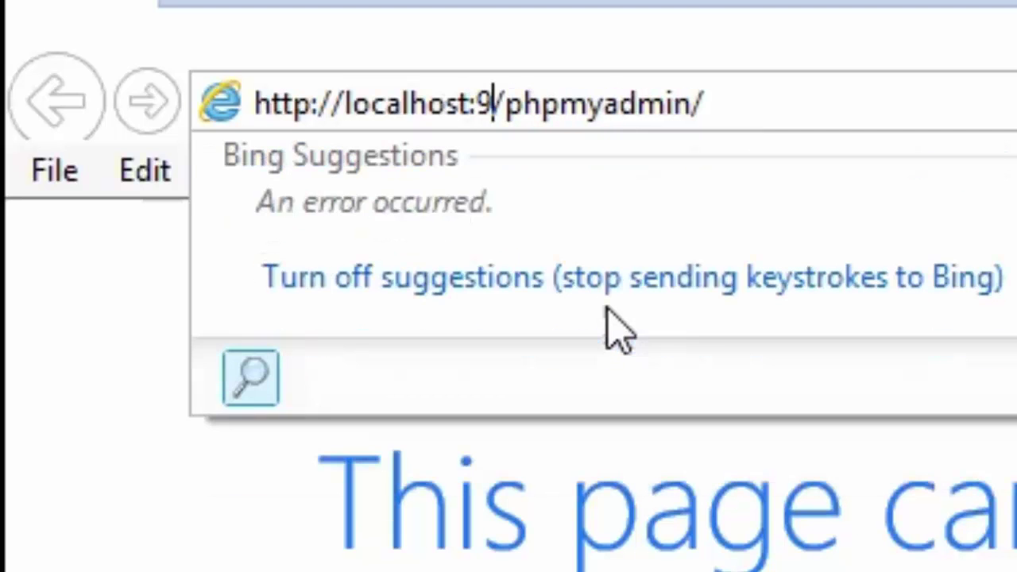
type("38")
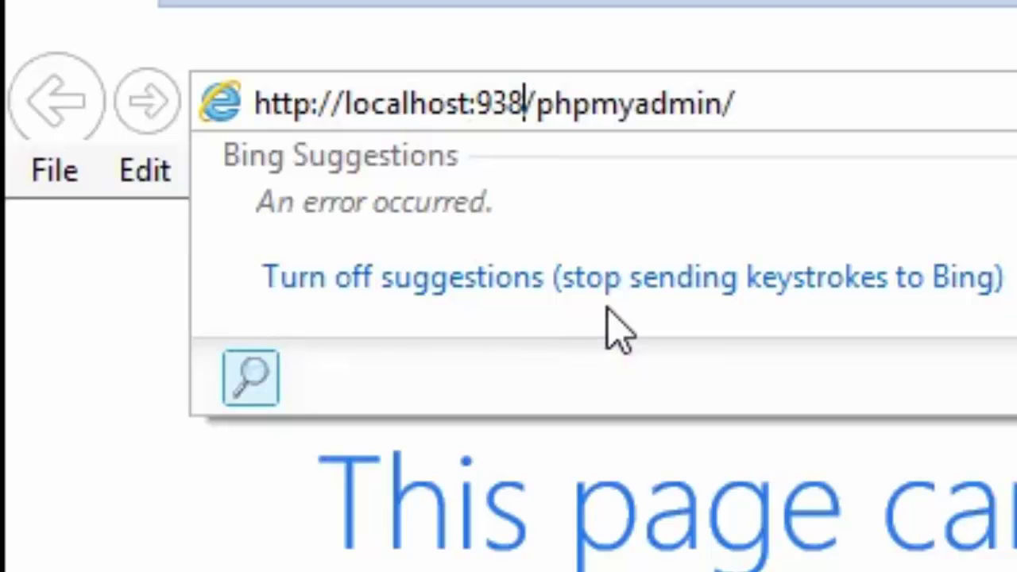
key("Backspace")
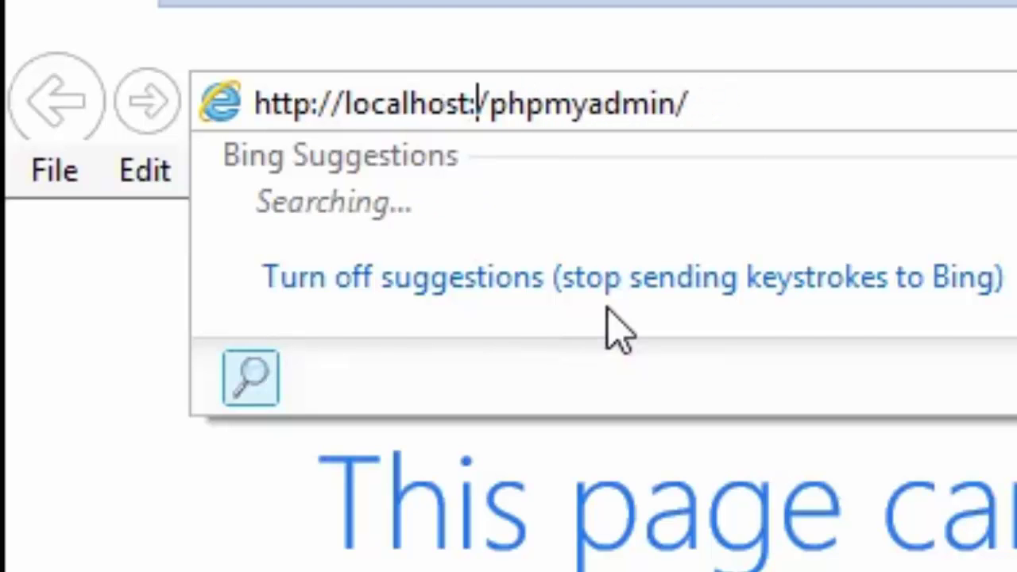
type("8380")
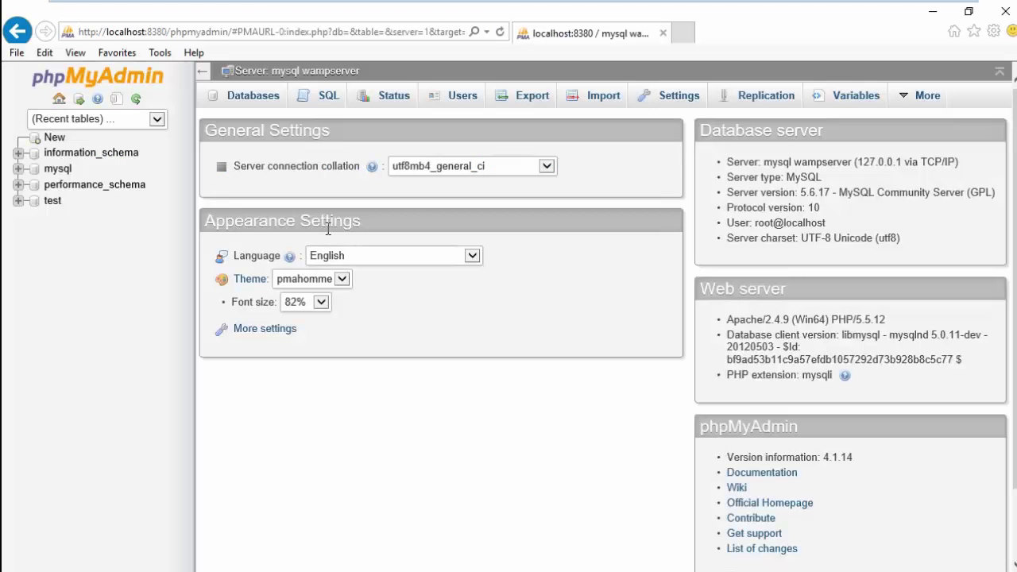
mouse_move(855, 96)
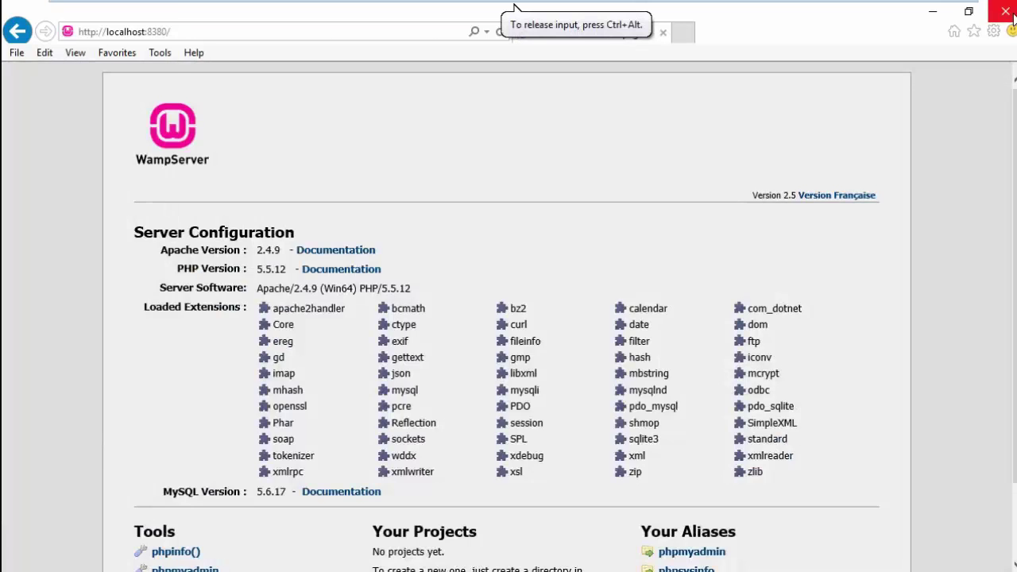
Step: Close Internet Explorer after phpMyAdmin loads on port 8380, returning to the desktop
left_click(1006, 11)
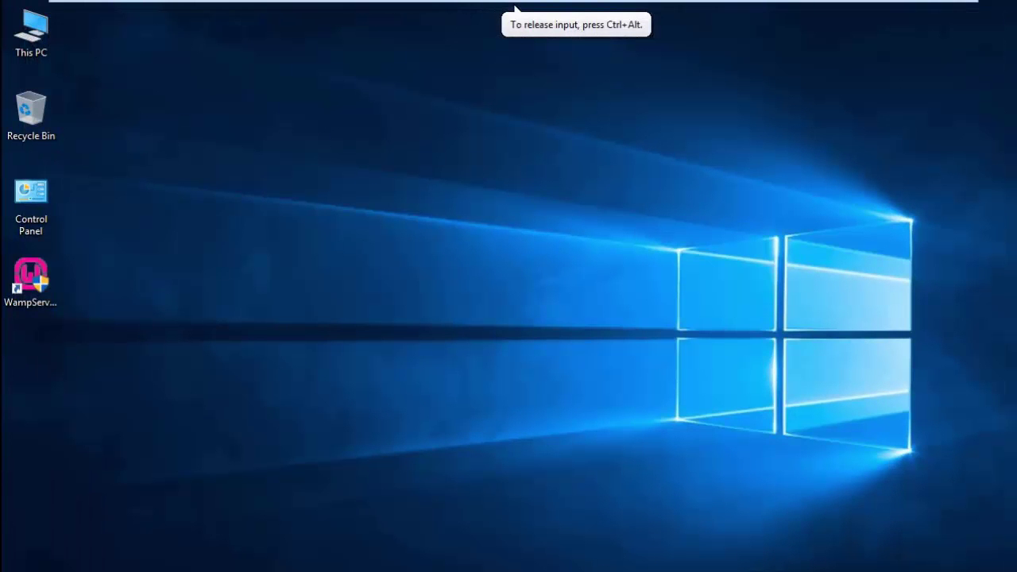